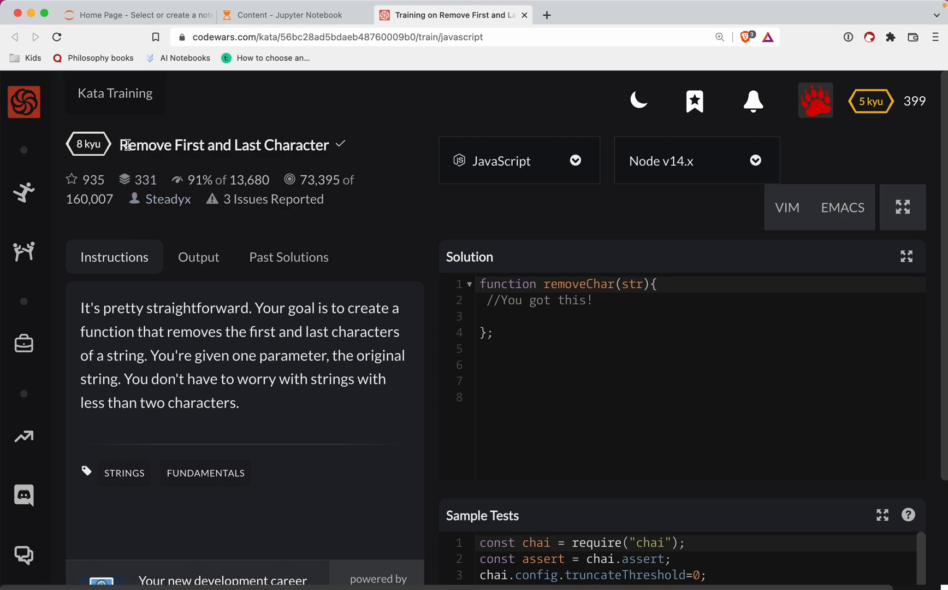
# In the DevTools console define const str = 'foobar' and evaluate str.slice(1) to get 'oobar'.
pyautogui.doubleClick(223, 144)
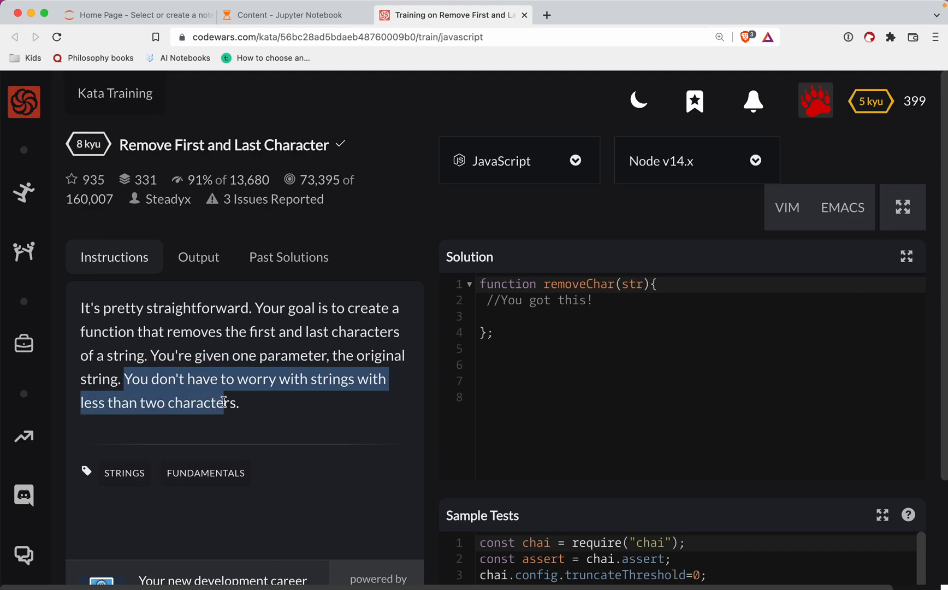
pyautogui.moveTo(303, 413)
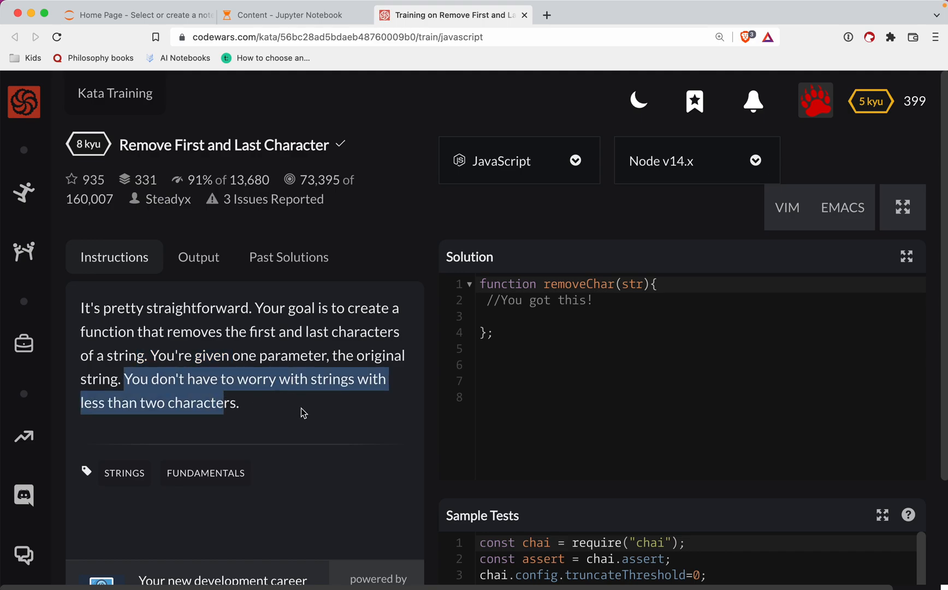
pyautogui.scroll(-3)
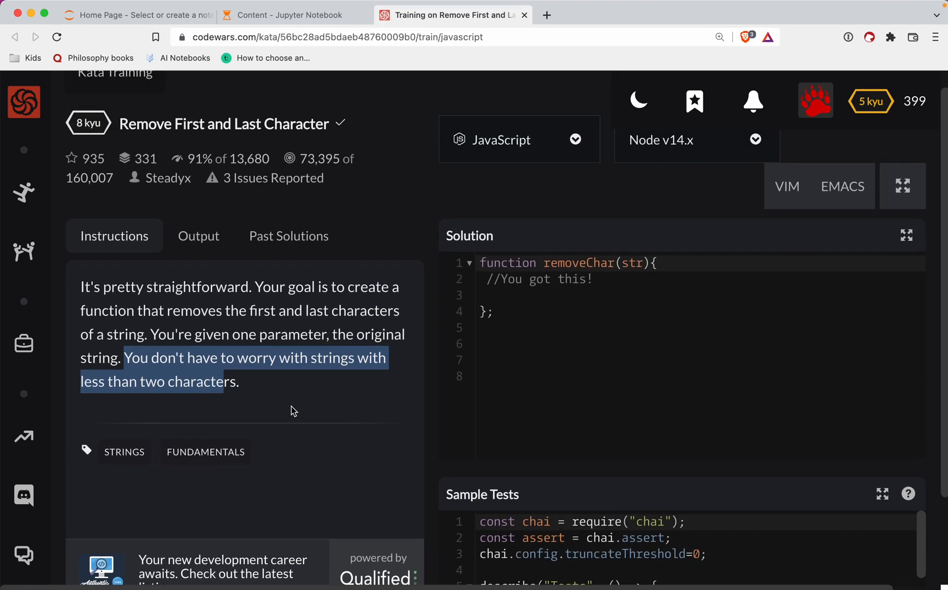
pyautogui.scroll(-3)
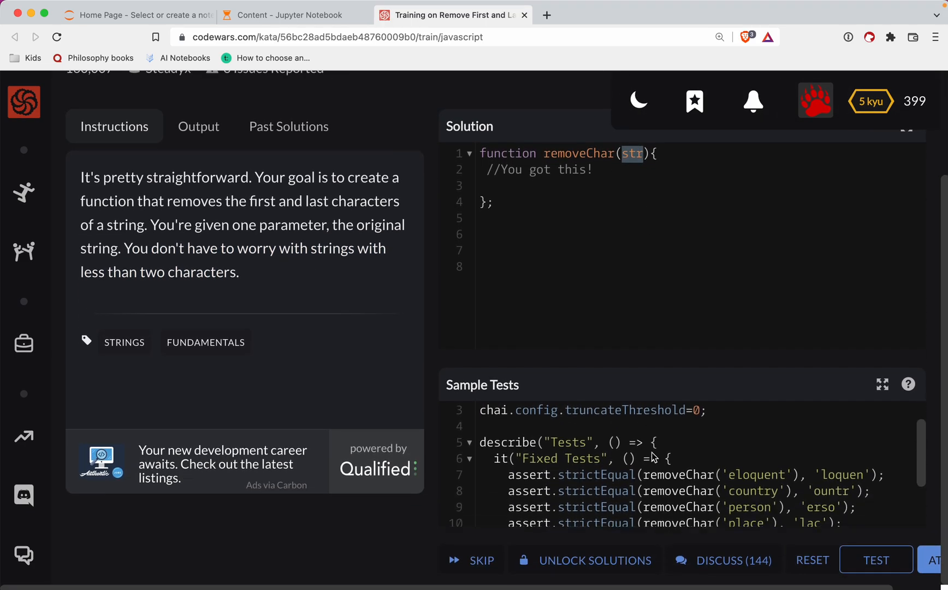
pyautogui.scroll(-3)
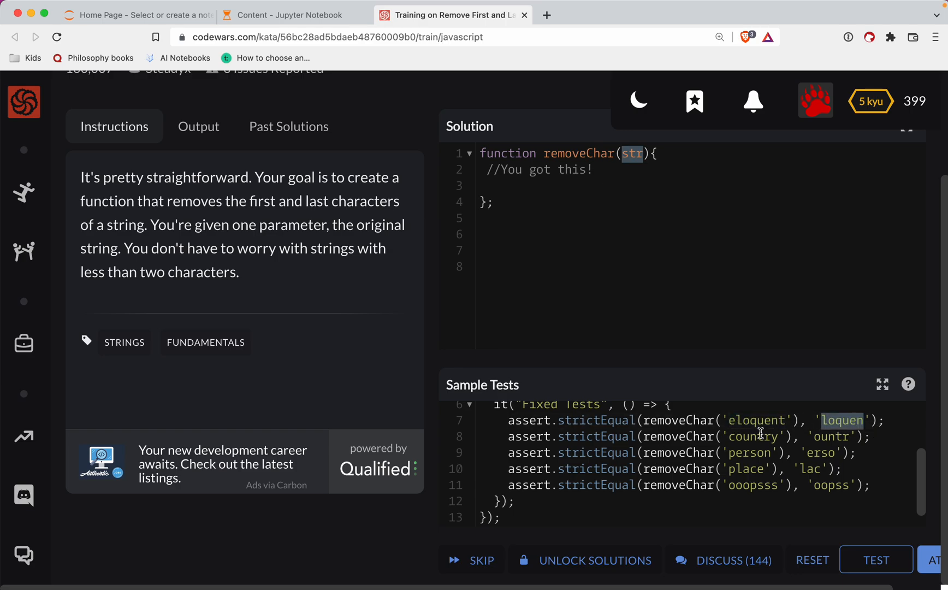
pyautogui.moveTo(409, 356)
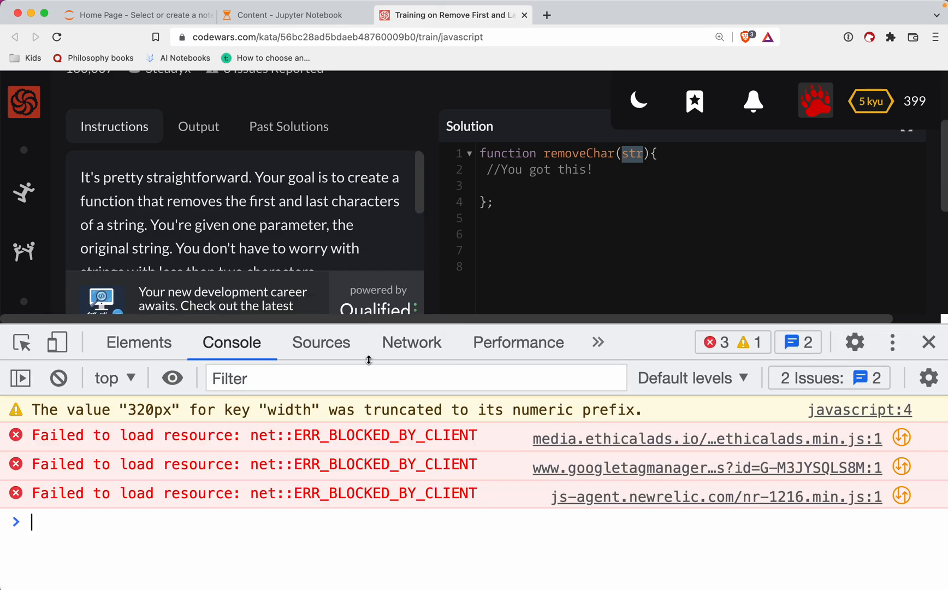
pyautogui.write("const str = 'foobar")
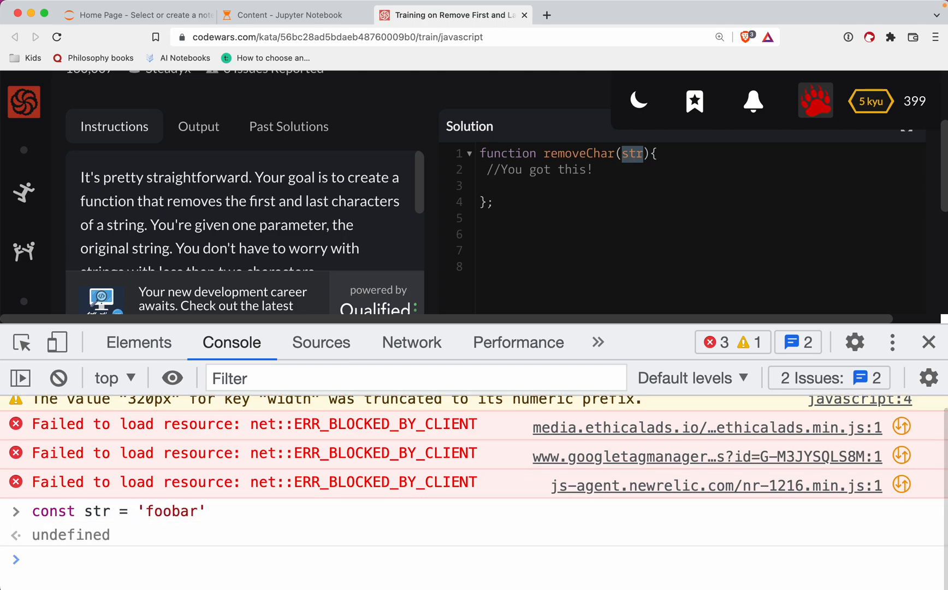
pyautogui.write('sr')
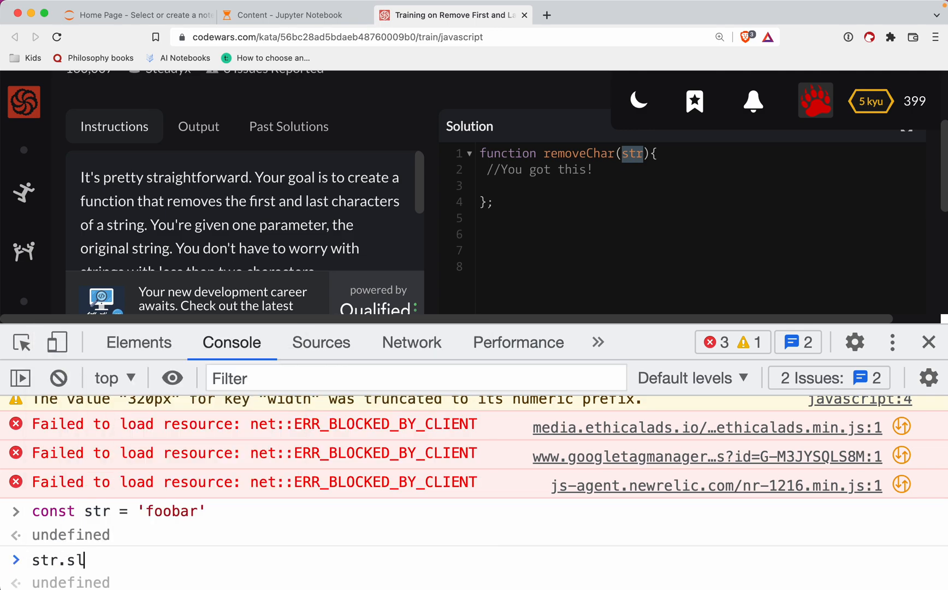
pyautogui.write('ice')
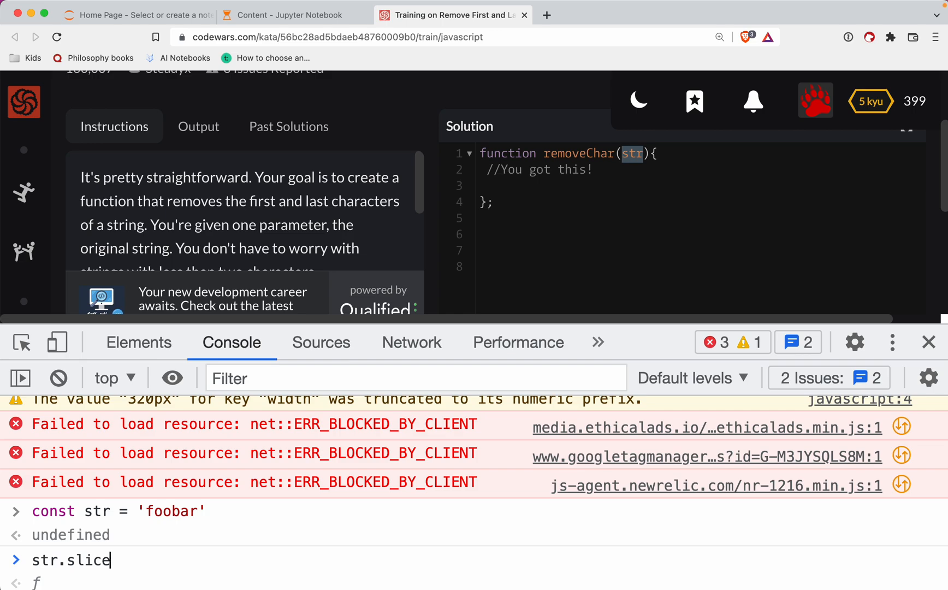
pyautogui.write('(')
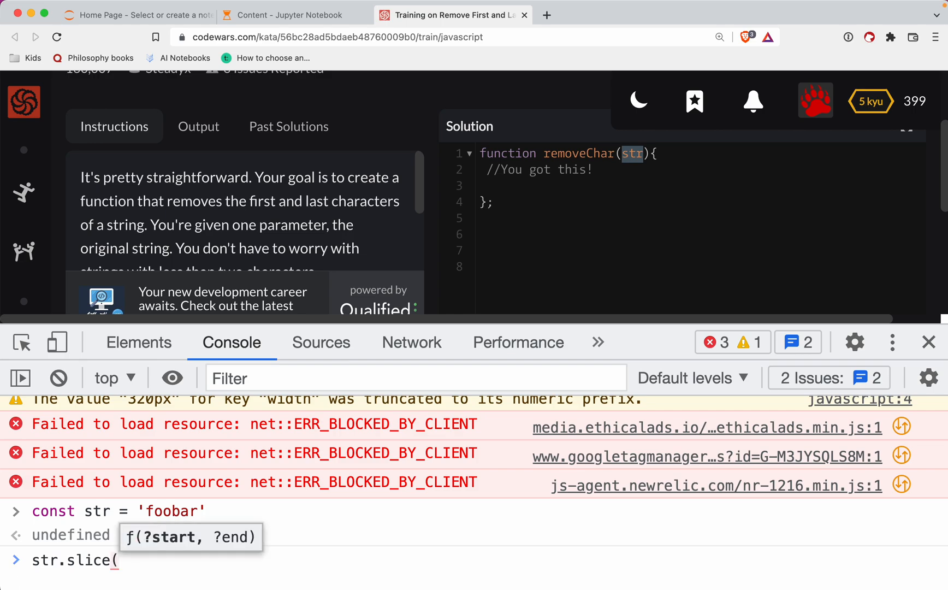
pyautogui.write('1,')
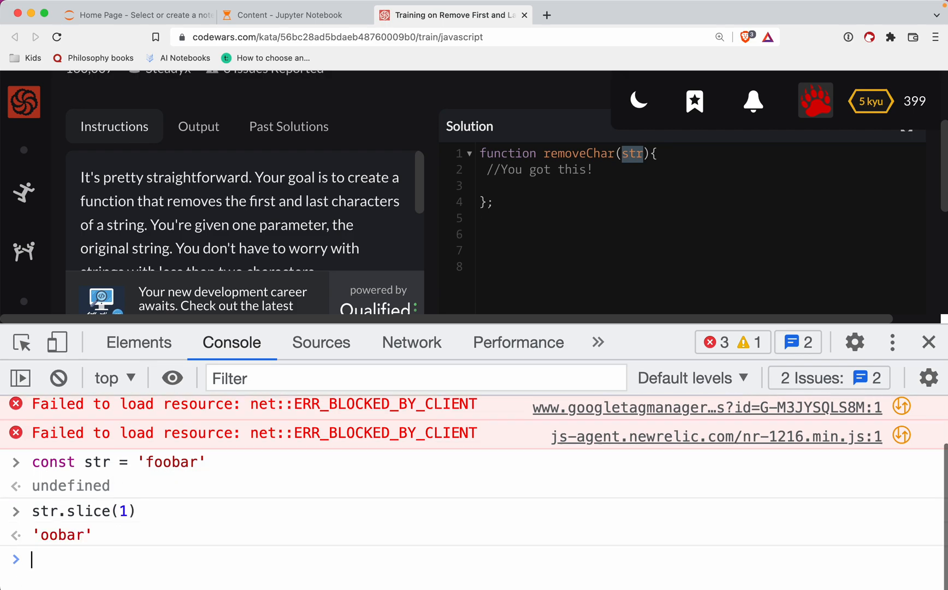
# Evaluate str.slice(1, -1) in the console, which returns 'ooba'.
pyautogui.write('str.slice(1)')
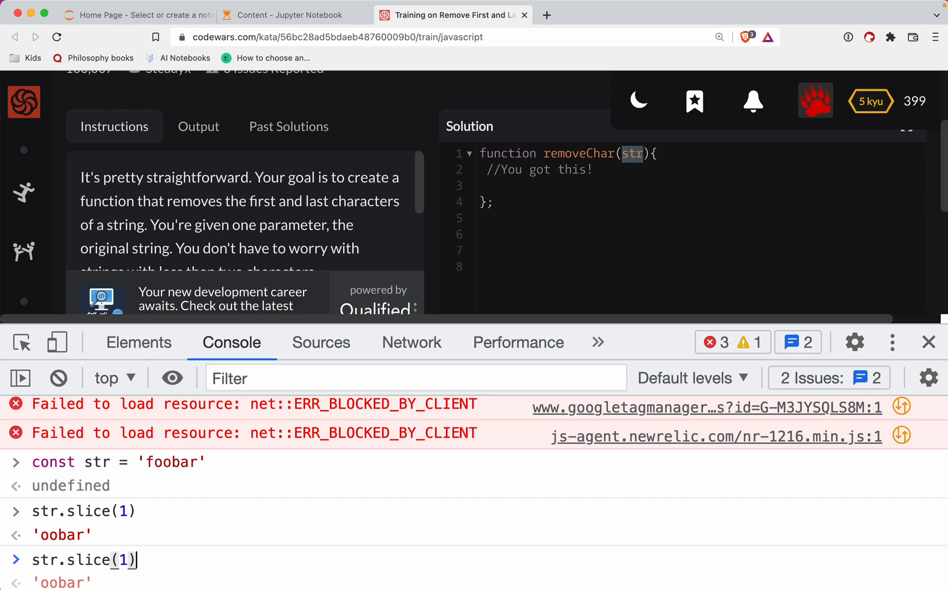
pyautogui.write(', -1')
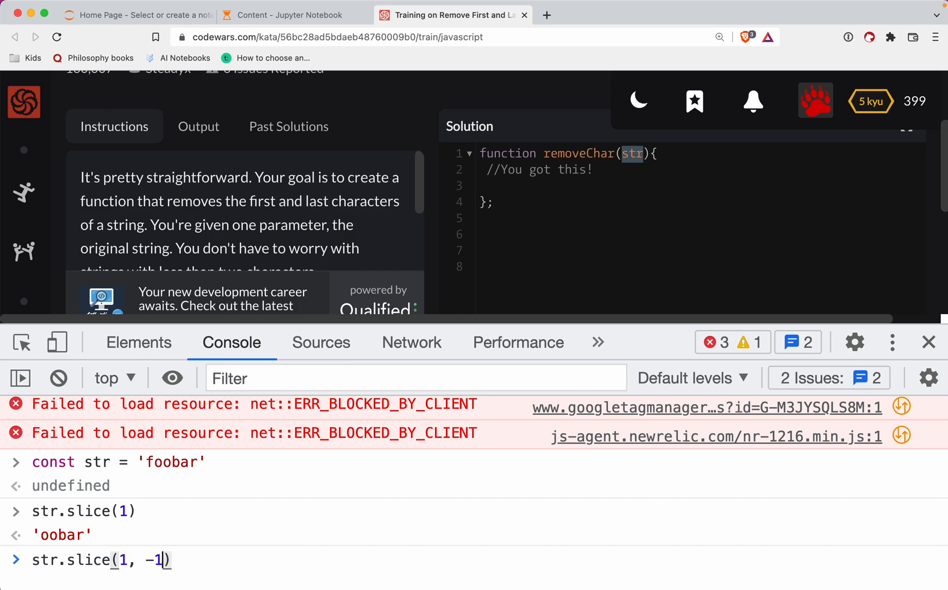
pyautogui.press('Enter')
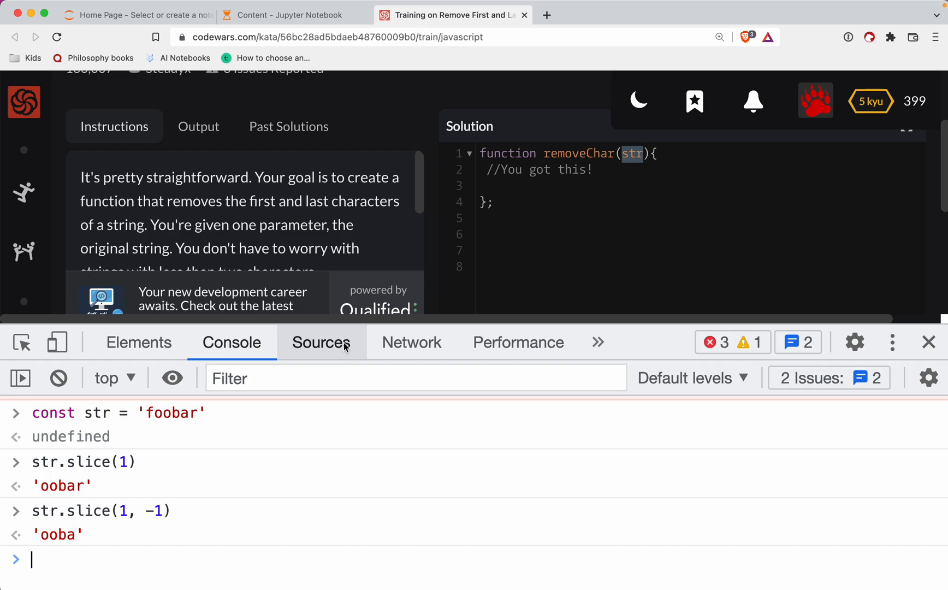
pyautogui.moveTo(150, 431)
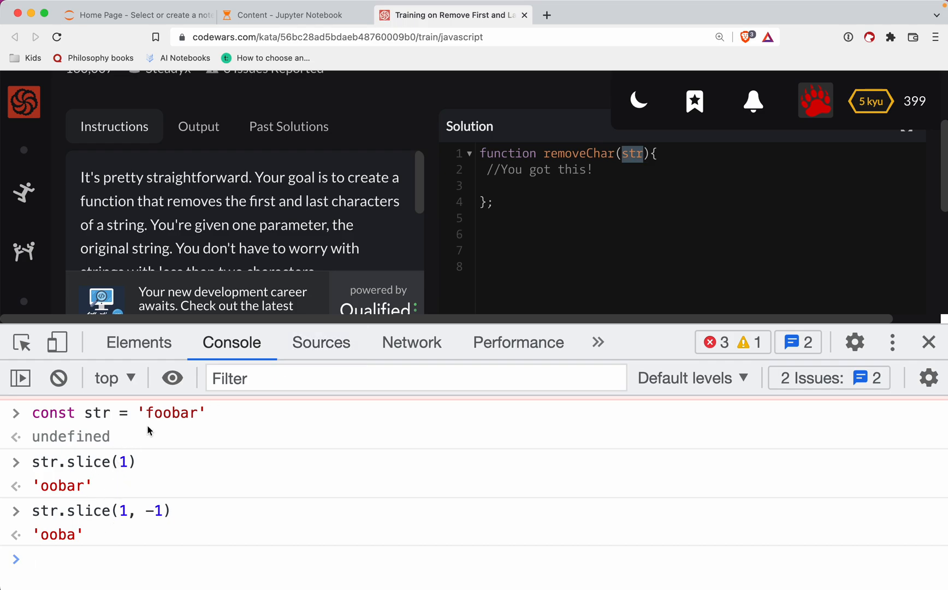
# Evaluate str[0] to get 'f' and highlight the earlier 'ooba' result.
pyautogui.write('st')
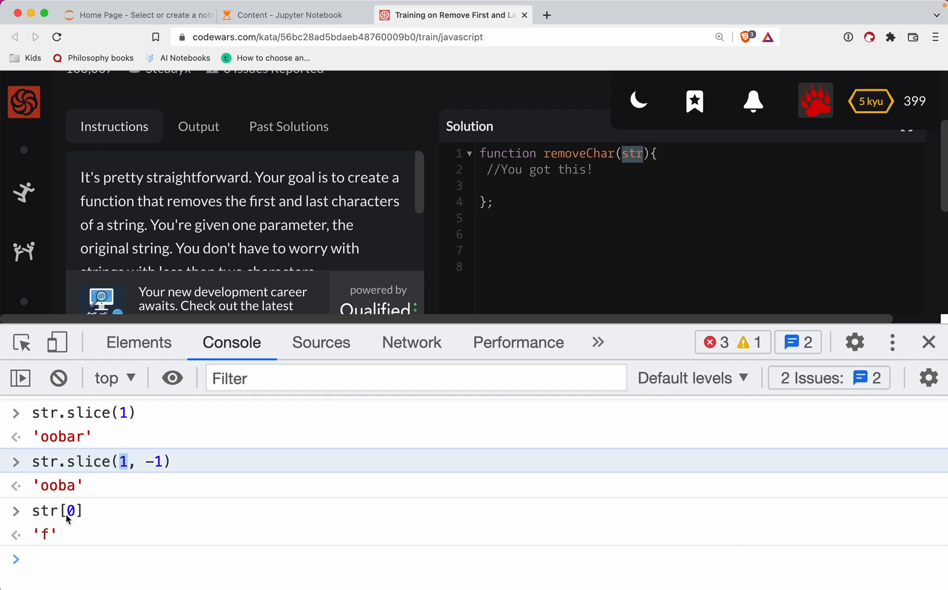
pyautogui.moveTo(15, 511)
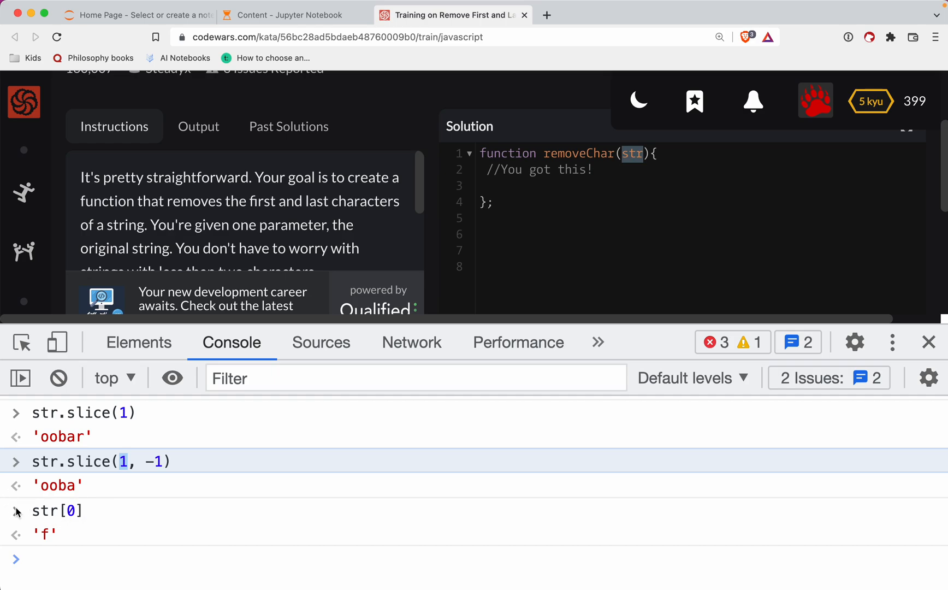
pyautogui.moveTo(145, 467)
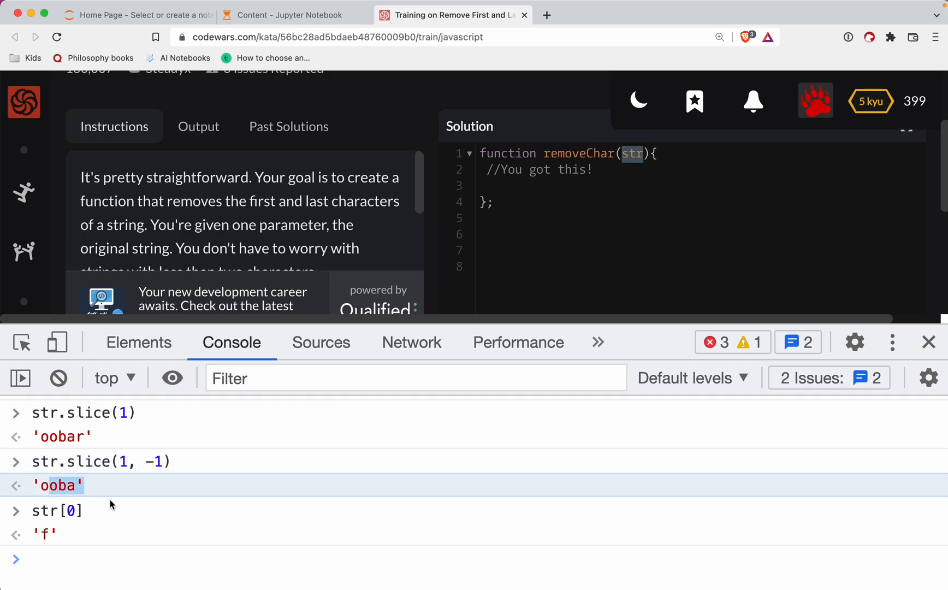
pyautogui.doubleClick(154, 462)
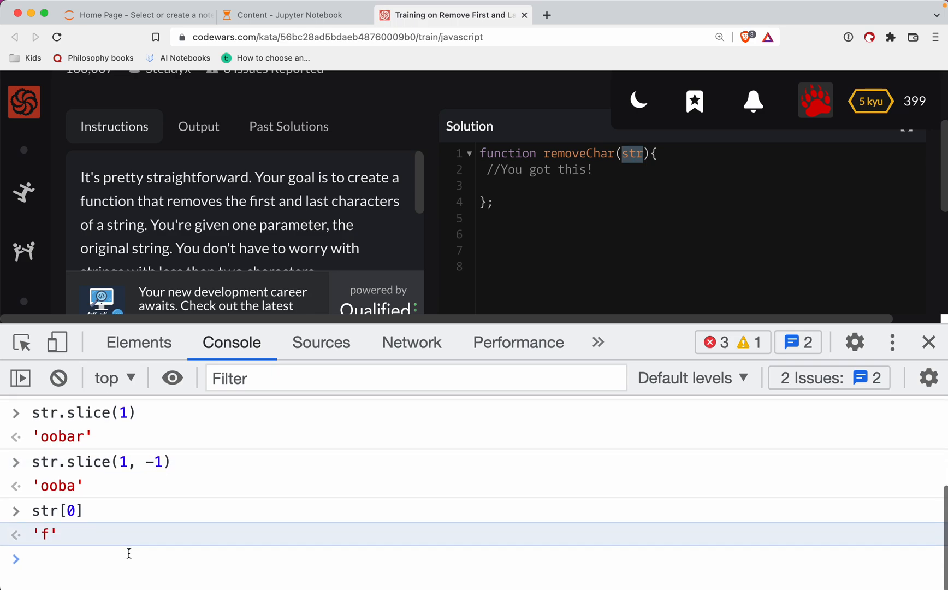
# Re-run str.slice with end positions -1, 4 and 5 to compare the results.
pyautogui.write('str.slice(1, -1)')
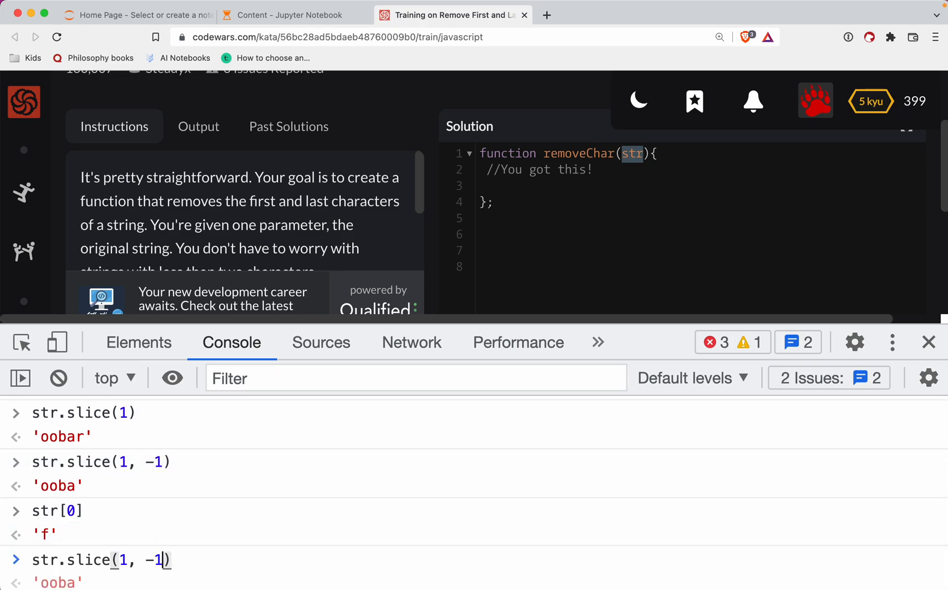
pyautogui.write('4')
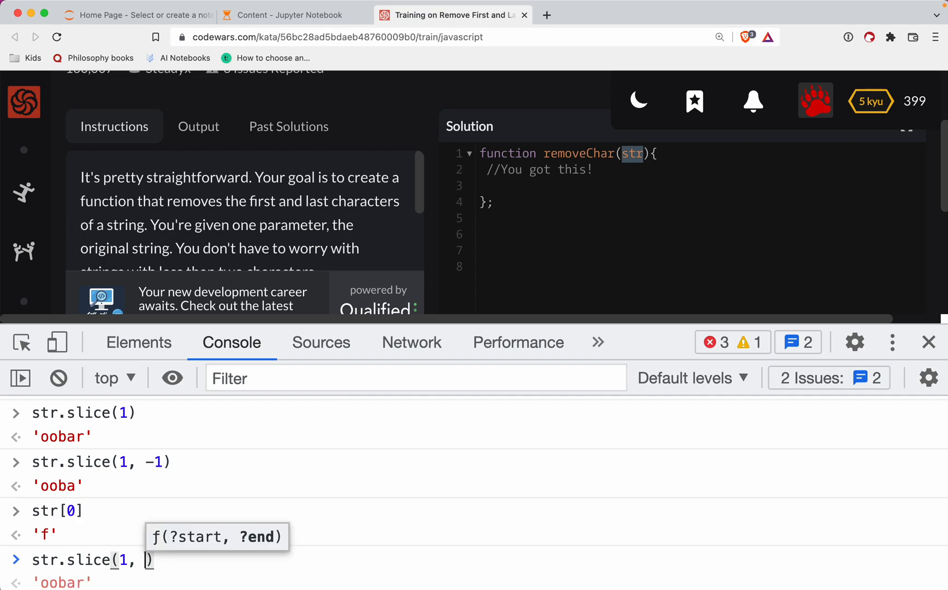
pyautogui.write('5')
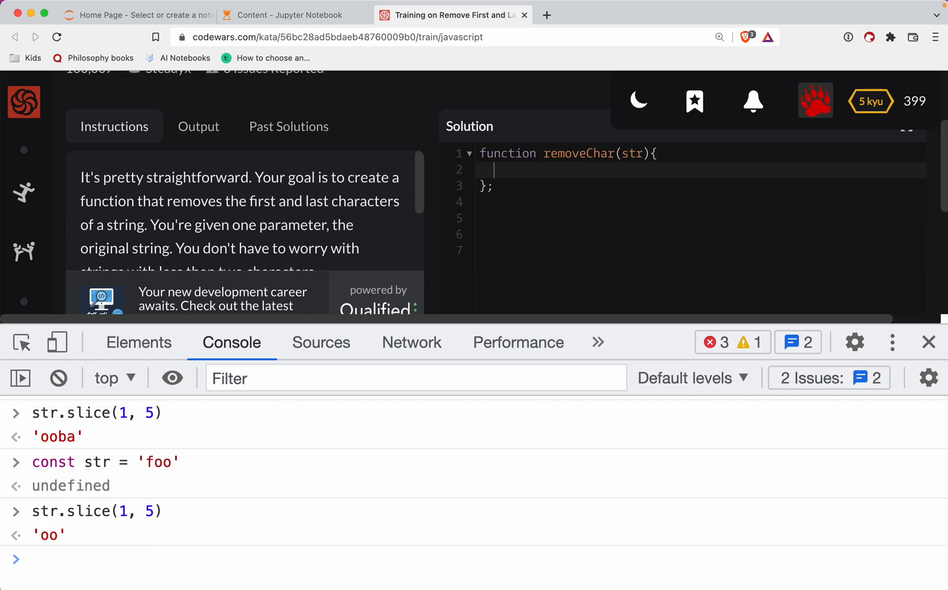
# Make removeChar return str.slice(1, -1) in the Codewars solution editor.
pyautogui.write('return str')
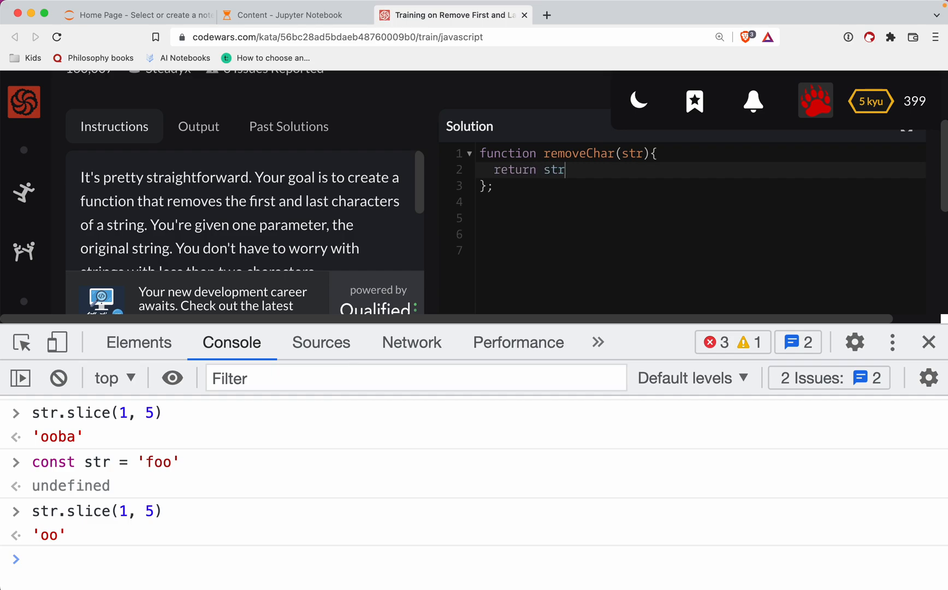
pyautogui.write('.slice(1)')
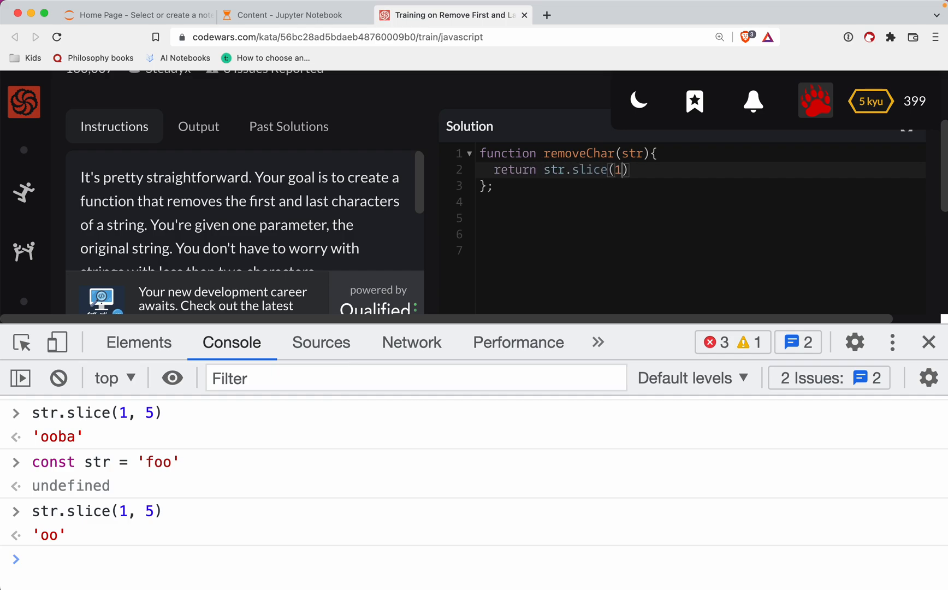
pyautogui.write(', -1')
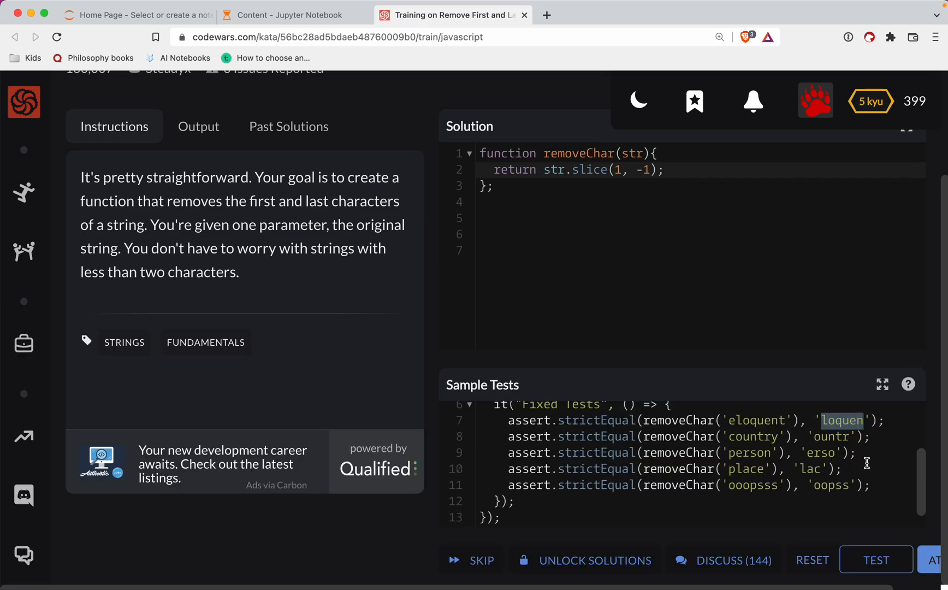
# Run the sample tests, then the full attempt, and submit the passing solution.
pyautogui.click(876, 559)
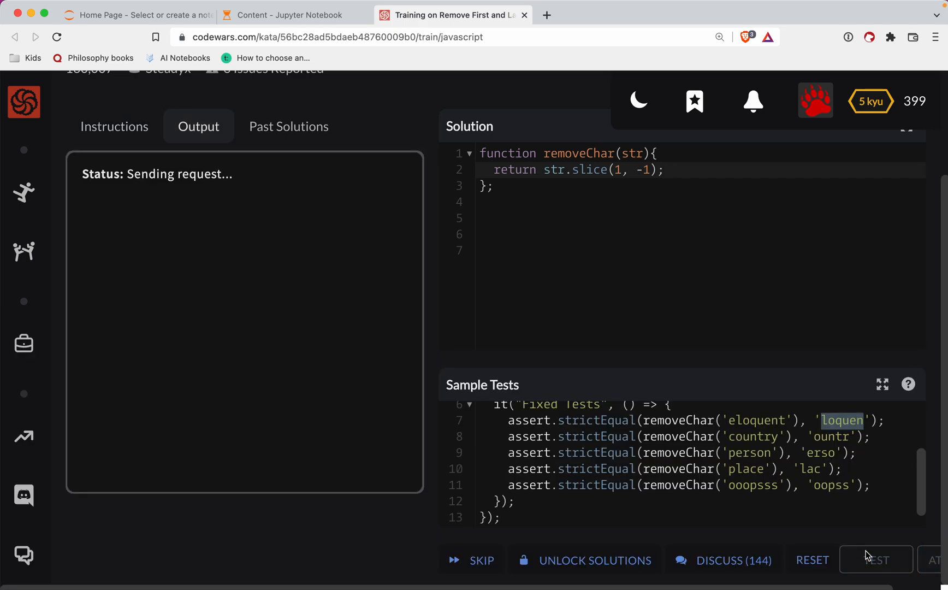
pyautogui.click(876, 559)
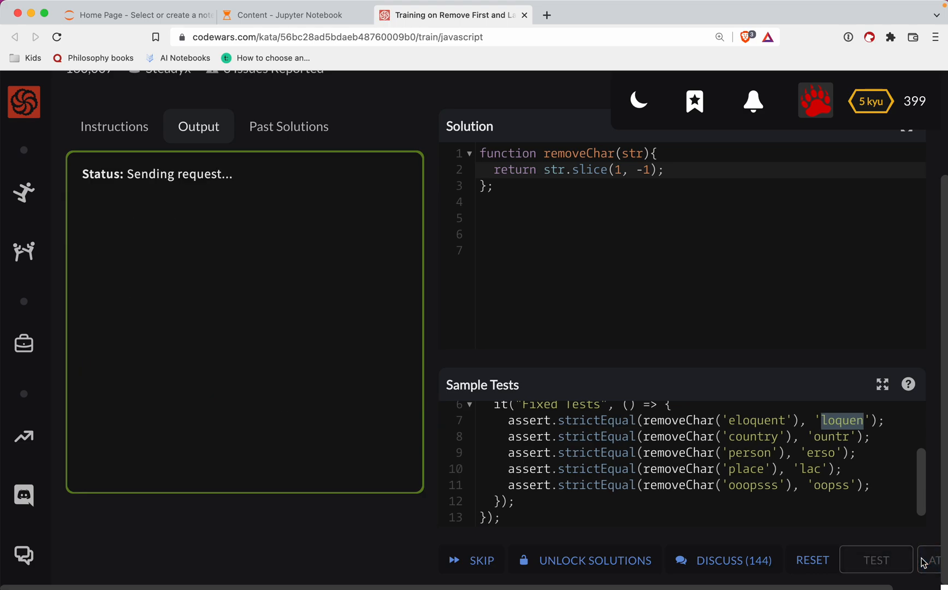
pyautogui.click(939, 560)
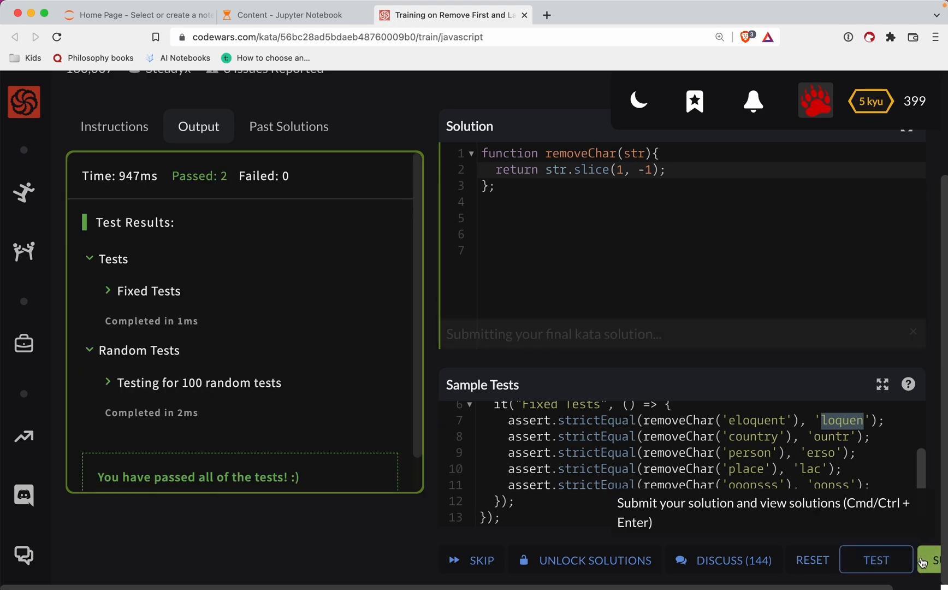